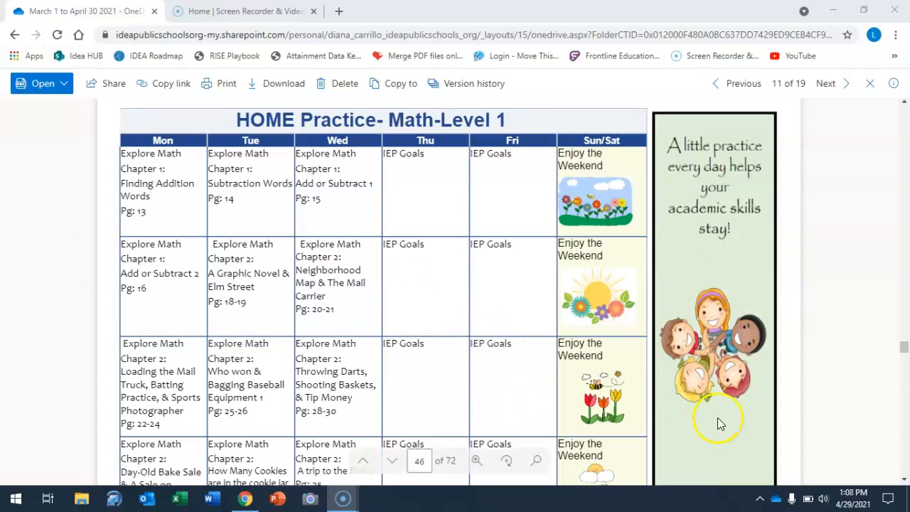
pyautogui.scroll(-3)
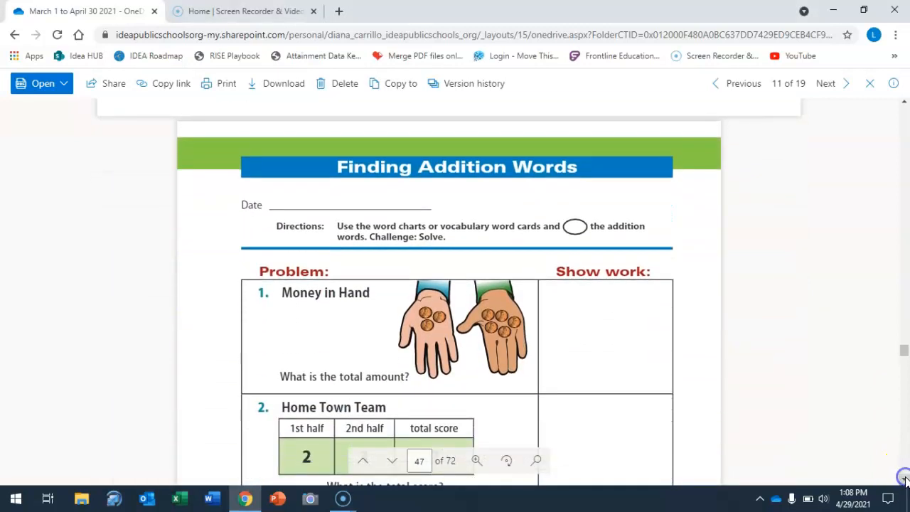
pyautogui.scroll(-3)
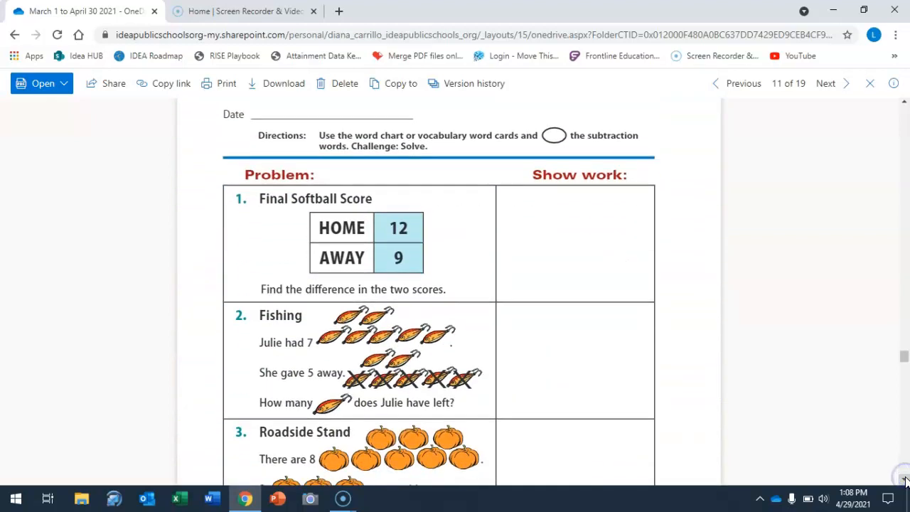
pyautogui.scroll(-3)
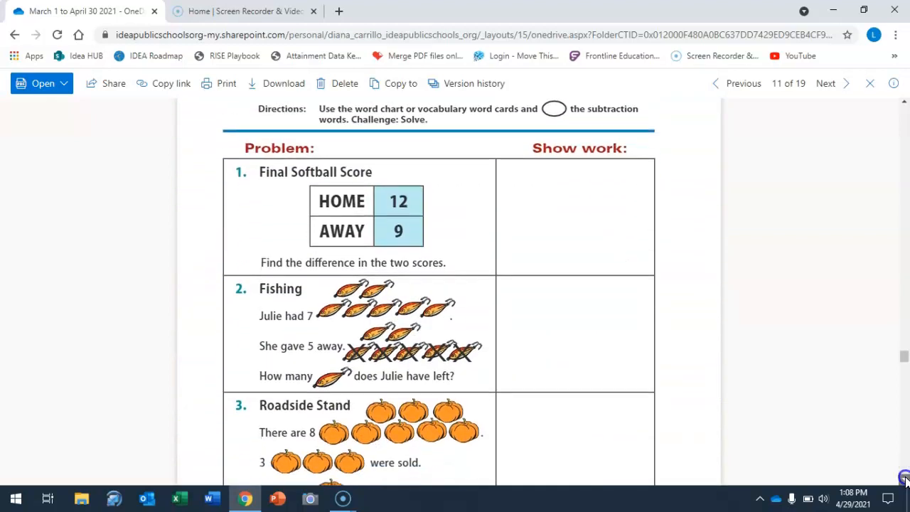
pyautogui.scroll(-3)
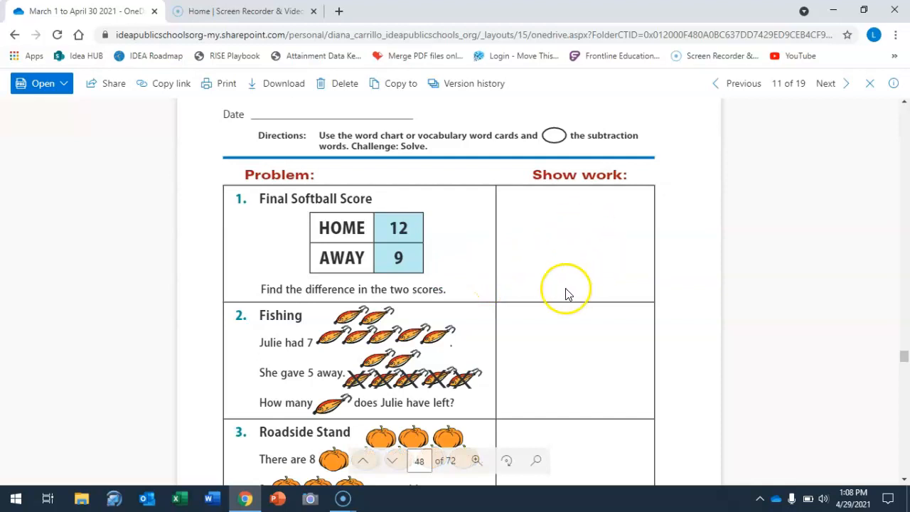
pyautogui.moveTo(286, 357)
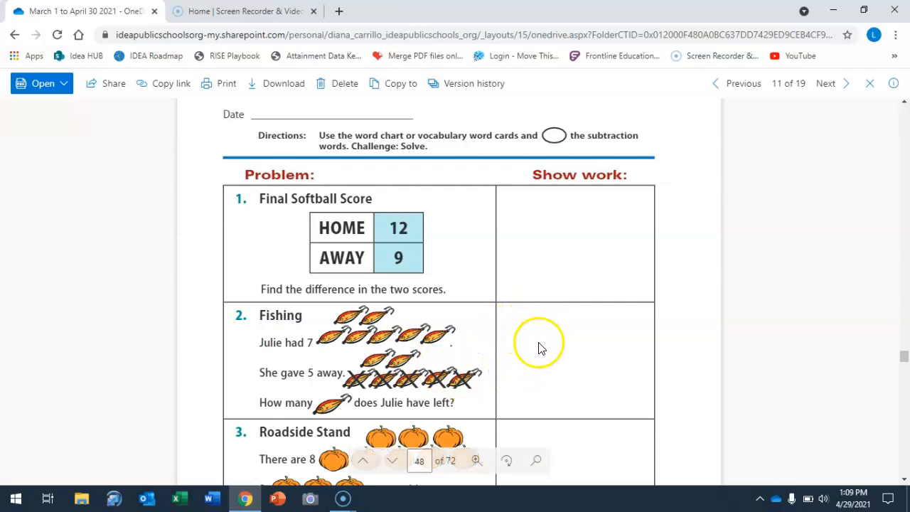
pyautogui.moveTo(542, 395)
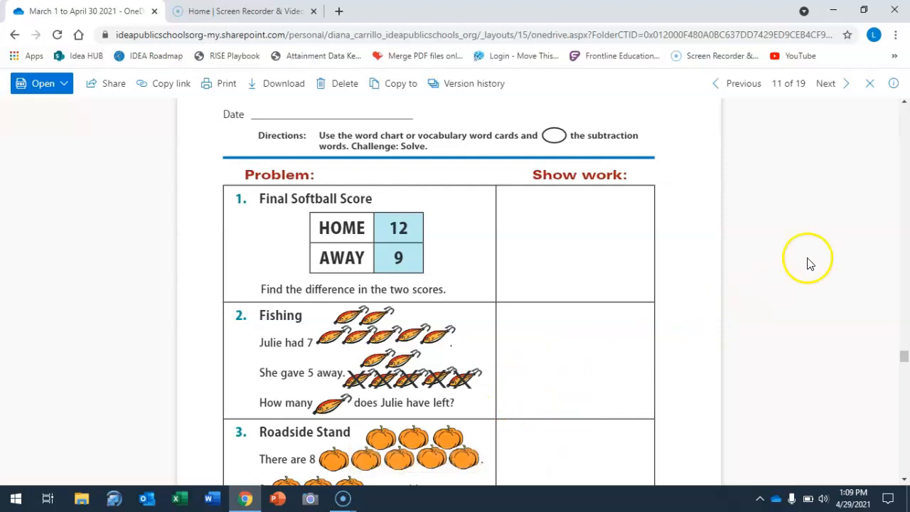
pyautogui.scroll(-3)
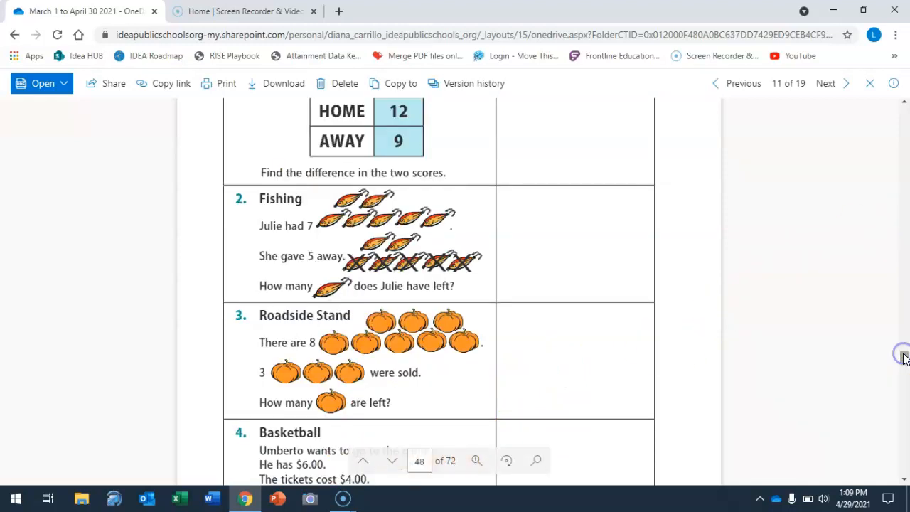
pyautogui.moveTo(813, 381)
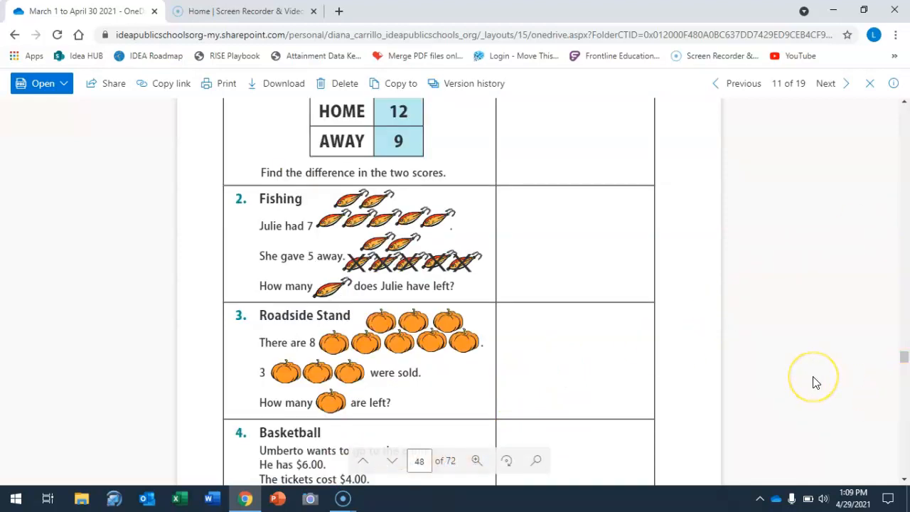